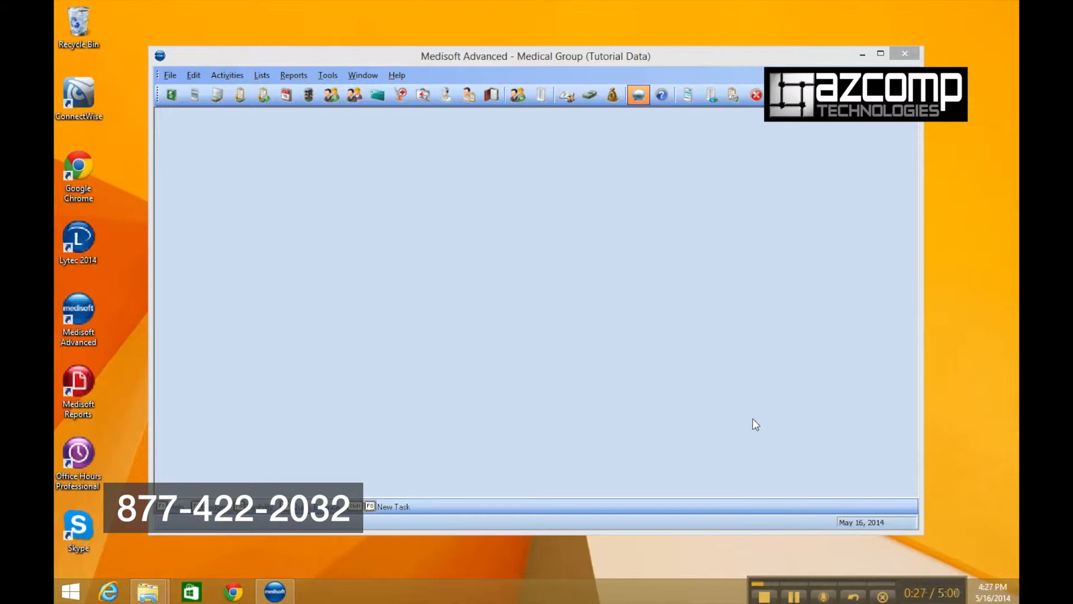
{"action": "mouse_move", "coordinate": [634, 393]}
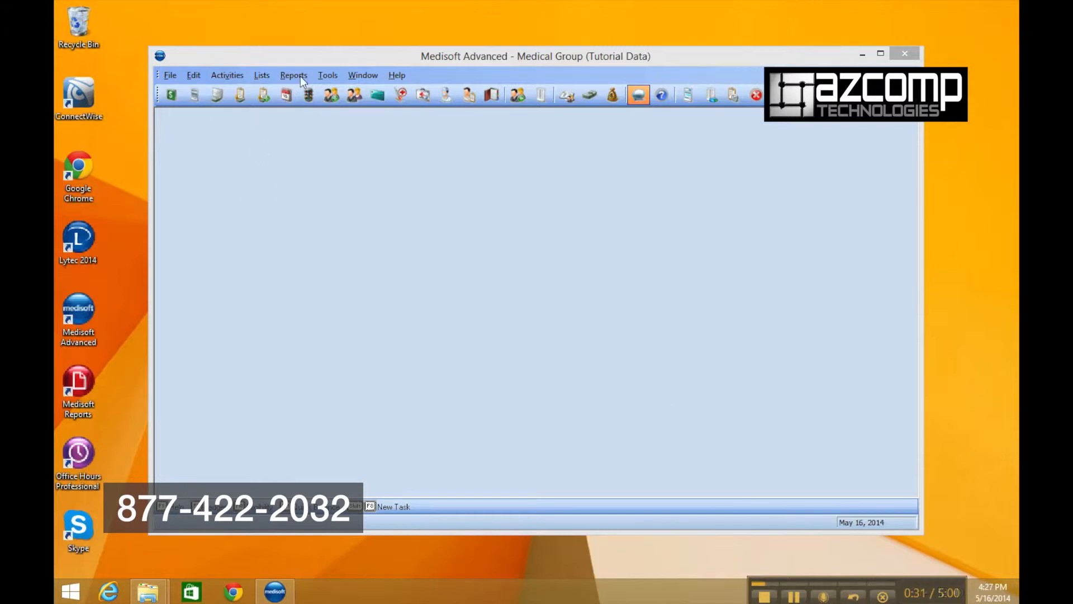
Step: Open the Custom Report List under Lists > Reports for the tutorial data
{"action": "left_click", "coordinate": [262, 75]}
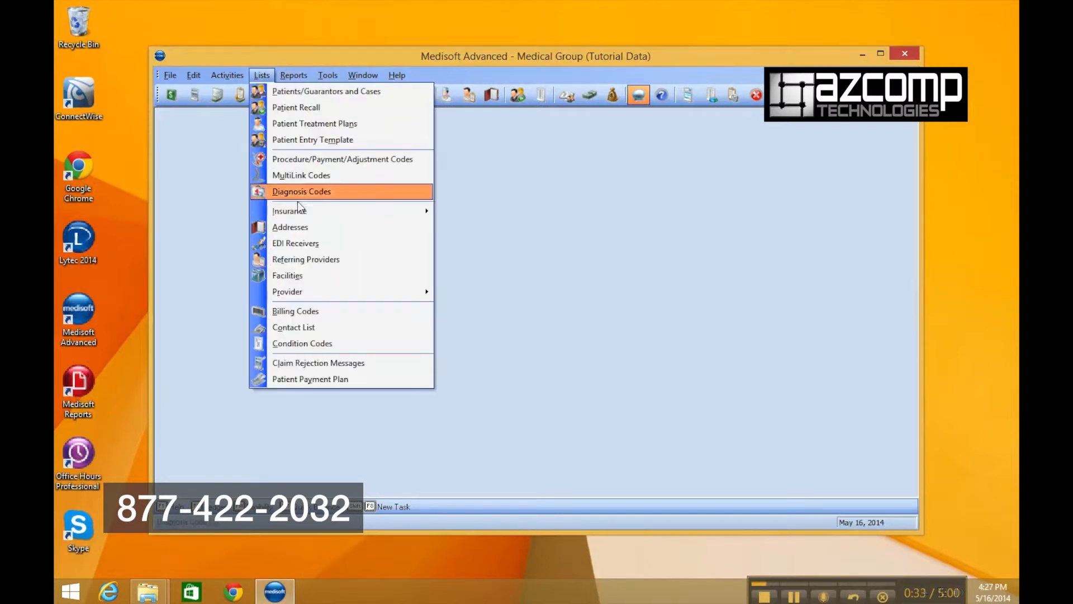
{"action": "left_click", "coordinate": [294, 74]}
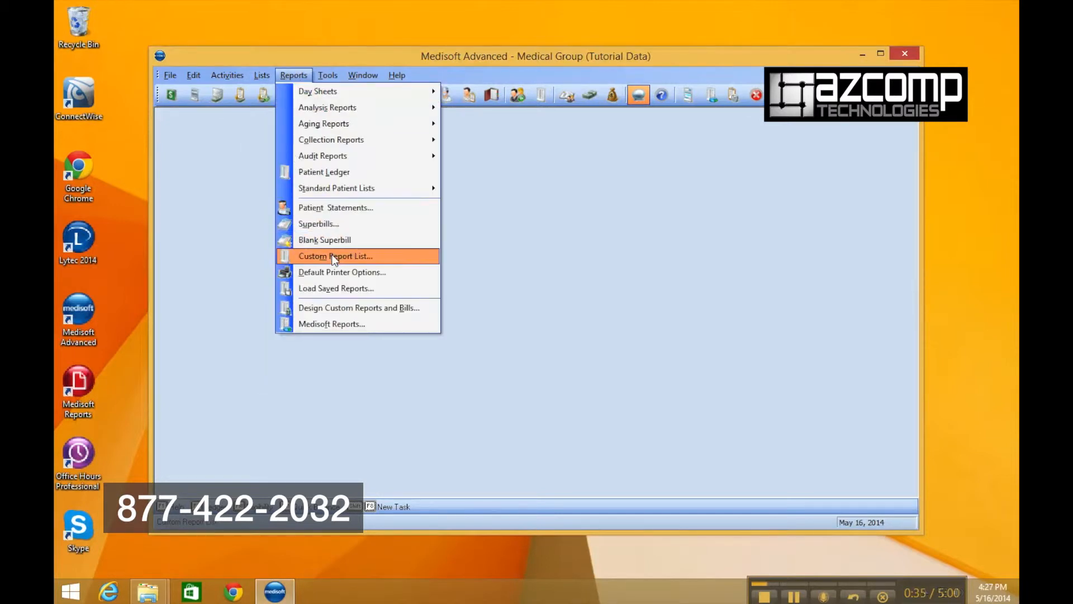
{"action": "left_click", "coordinate": [335, 255]}
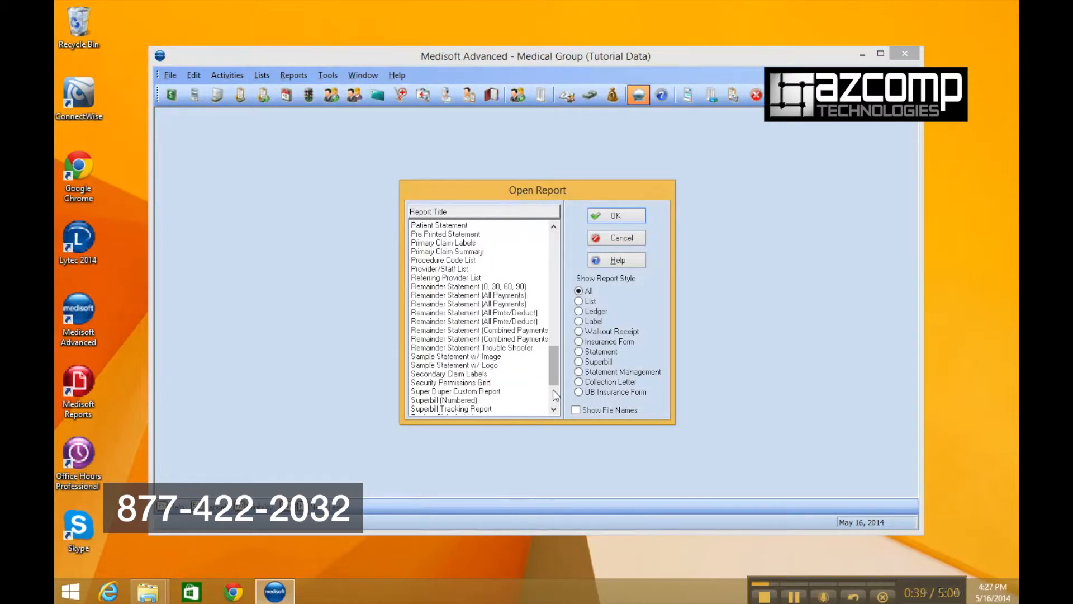
Step: Identify Super Duper Custom Report's file name as mrlis29.mre, then close the list
{"action": "left_click", "coordinate": [455, 391]}
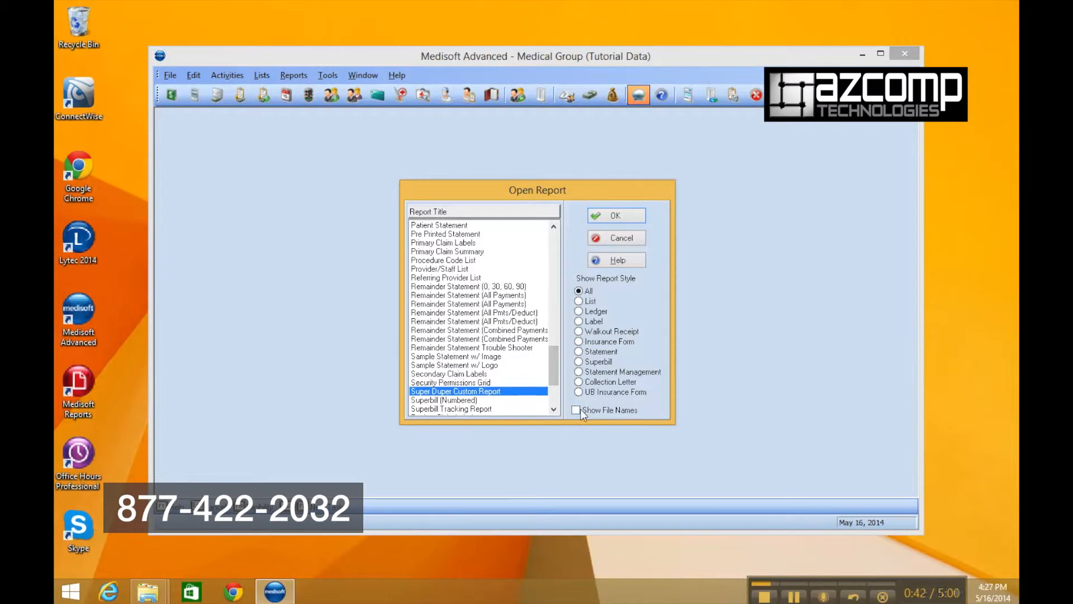
{"action": "left_click", "coordinate": [578, 410]}
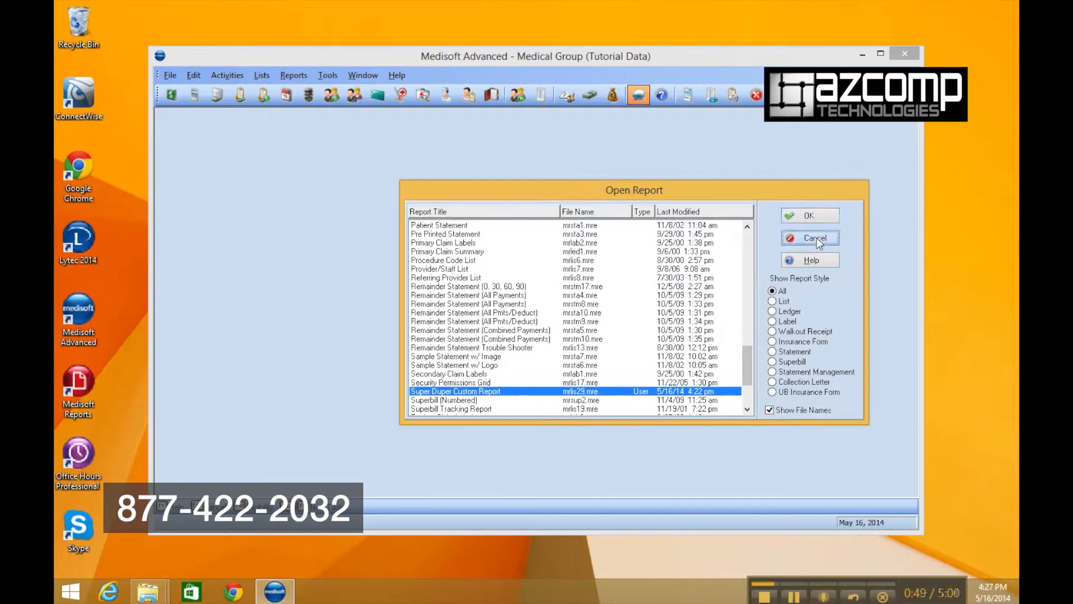
{"action": "left_click", "coordinate": [810, 238]}
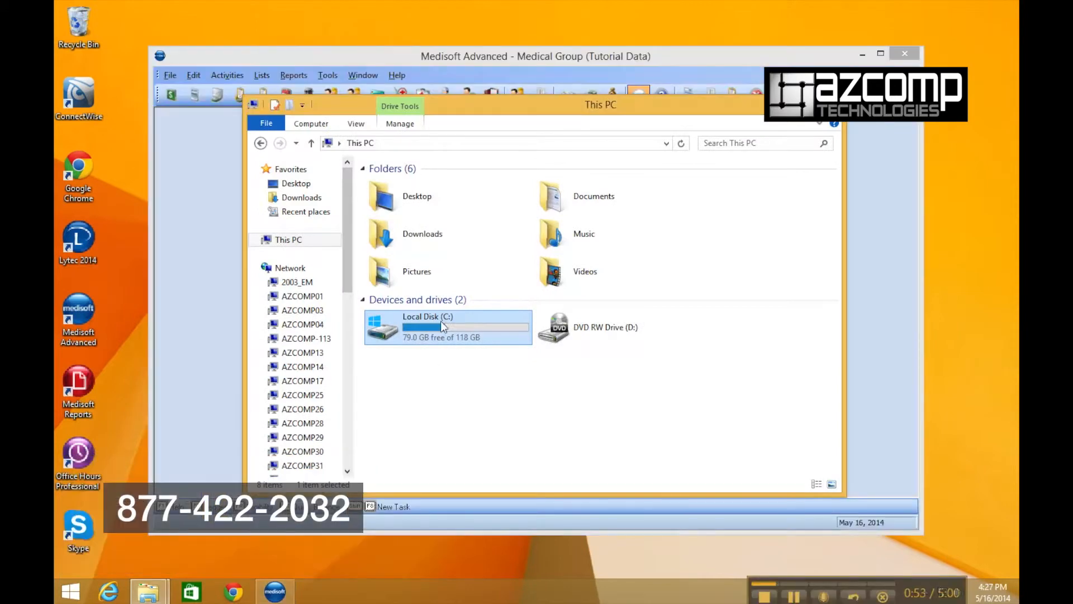
Step: Browse to C:\MediData\Tutor\UReports and copy MrLis29.mre
{"action": "double_click", "coordinate": [427, 326]}
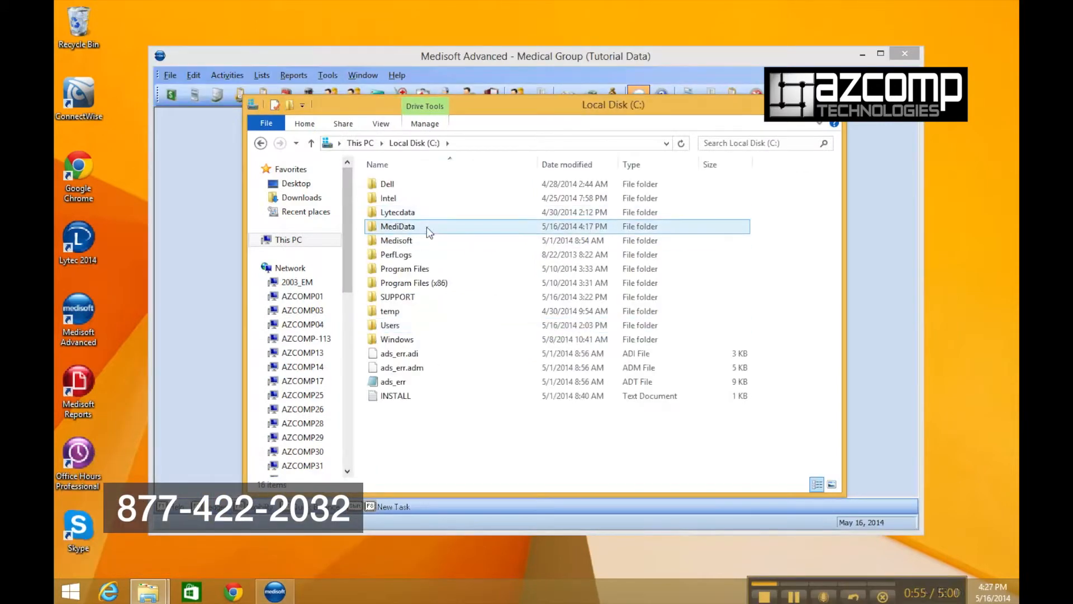
{"action": "double_click", "coordinate": [397, 226]}
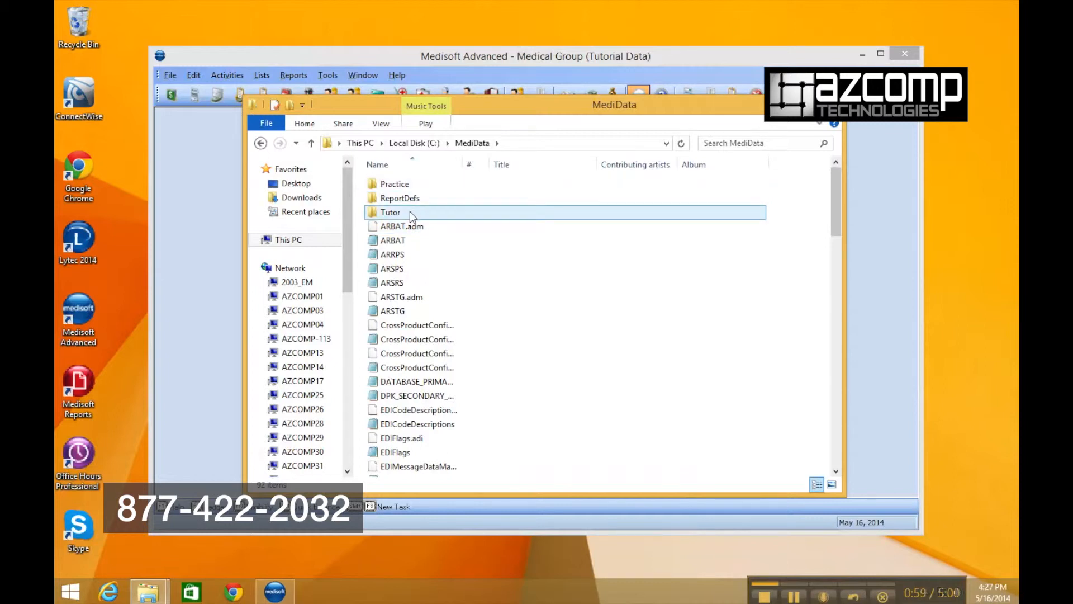
{"action": "left_click", "coordinate": [390, 212]}
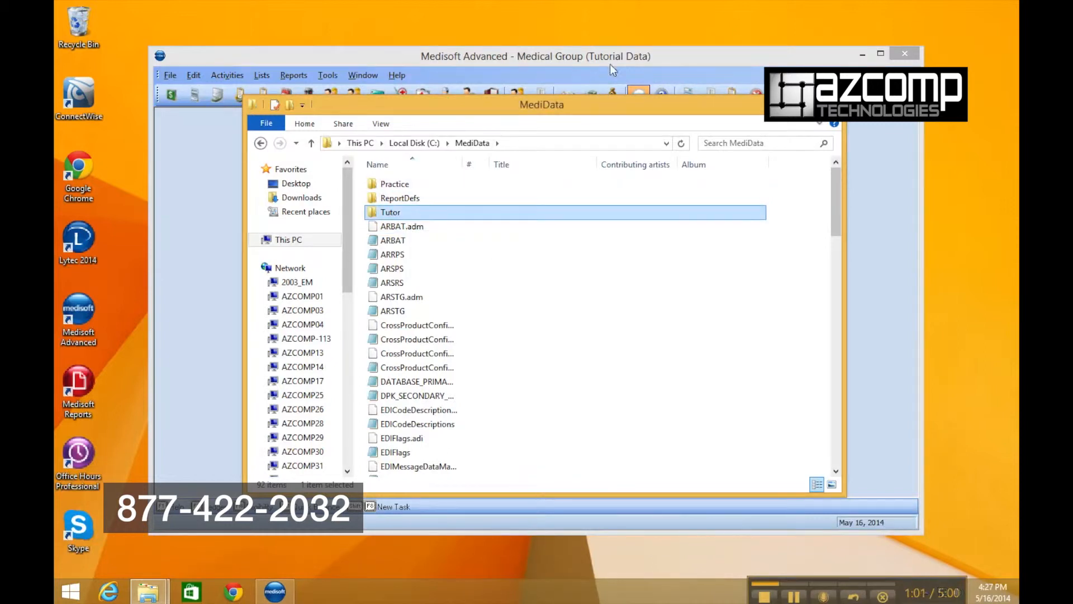
{"action": "double_click", "coordinate": [390, 212]}
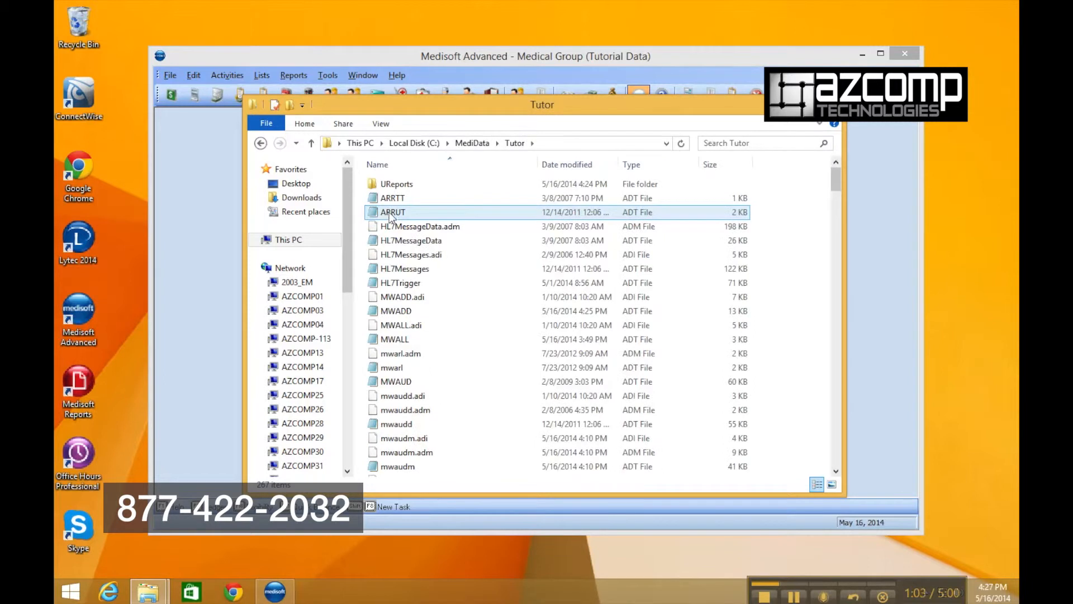
{"action": "mouse_move", "coordinate": [396, 183]}
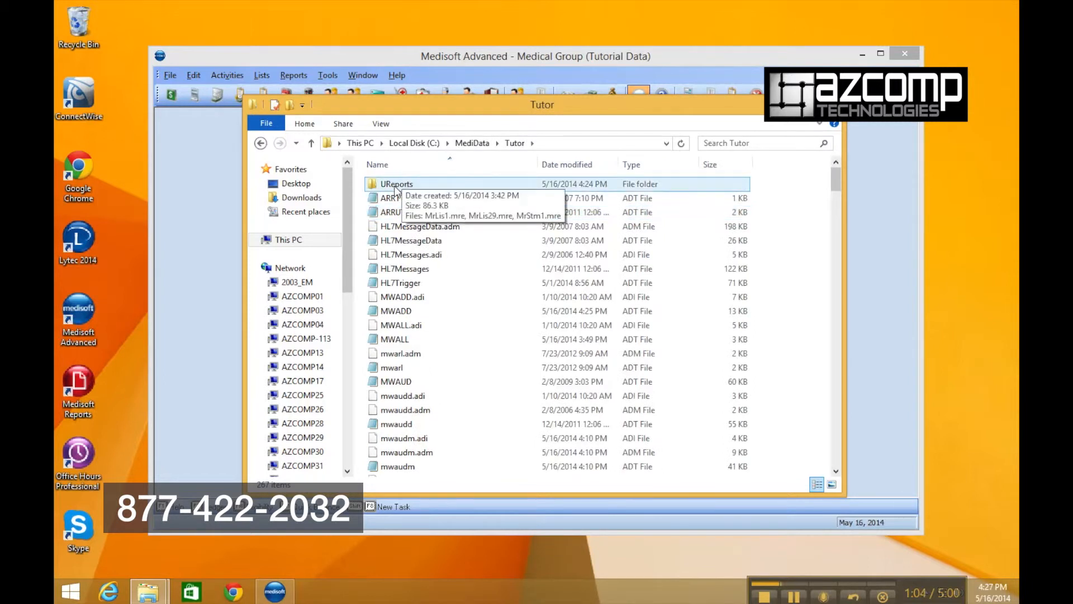
{"action": "double_click", "coordinate": [396, 183]}
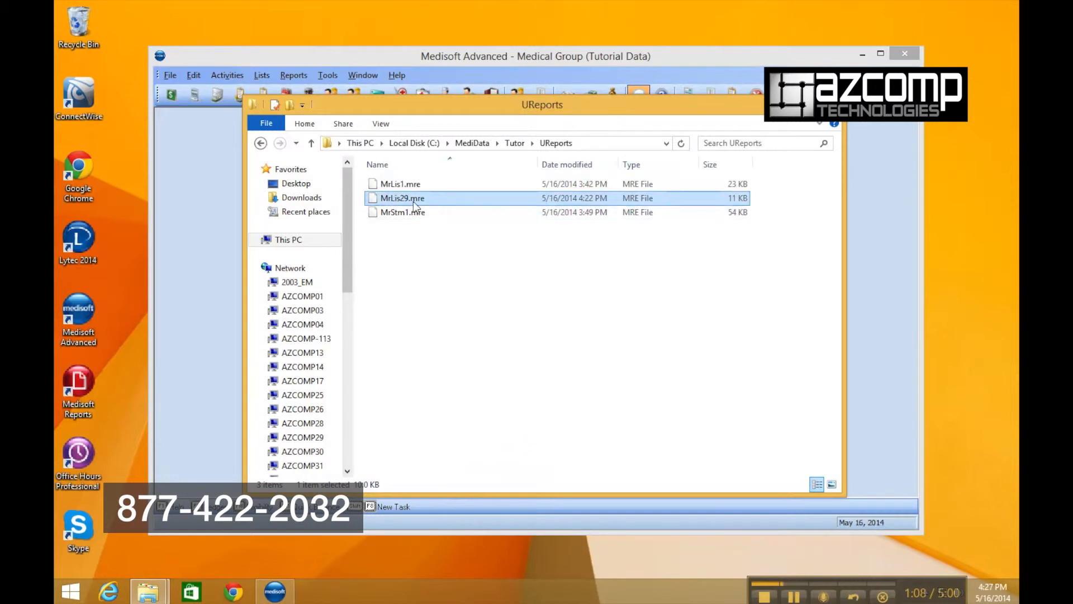
{"action": "right_click", "coordinate": [402, 197]}
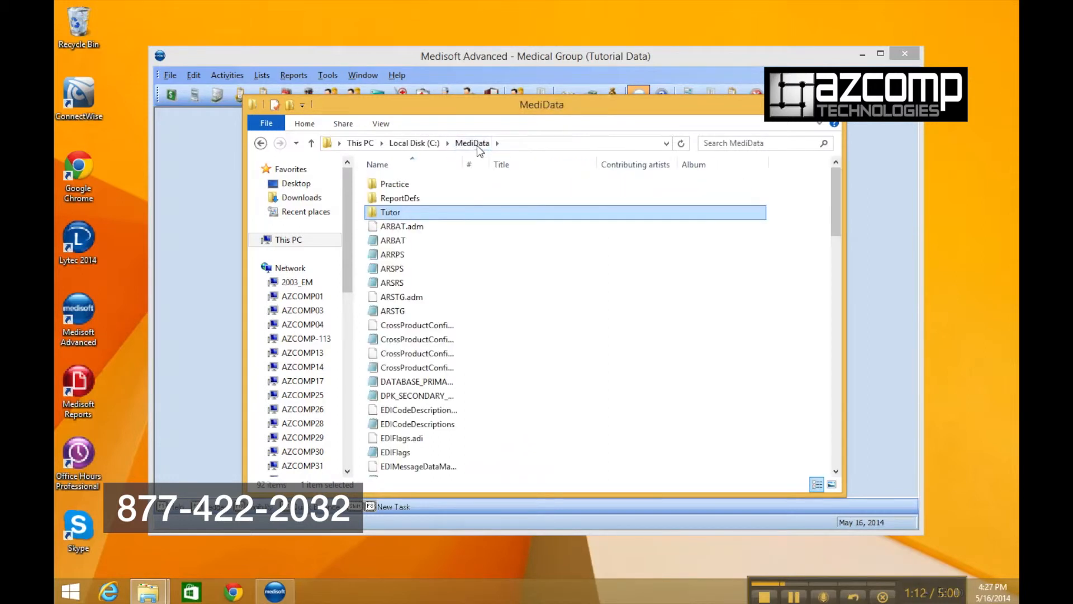
Step: Paste MrLis29.mre into the Practice data's UReports folder
{"action": "left_click", "coordinate": [394, 184]}
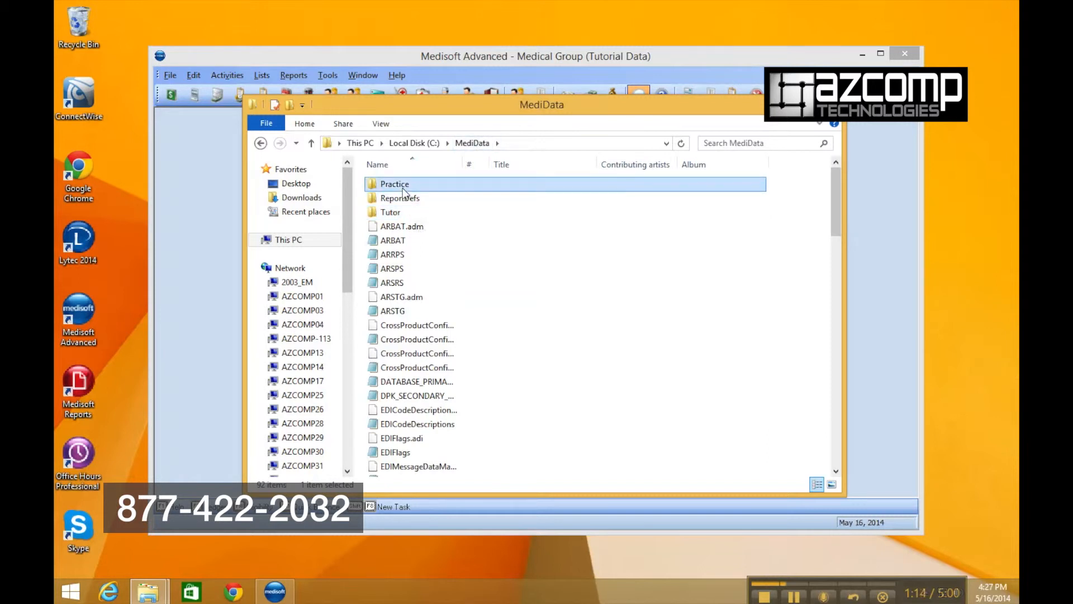
{"action": "double_click", "coordinate": [394, 183]}
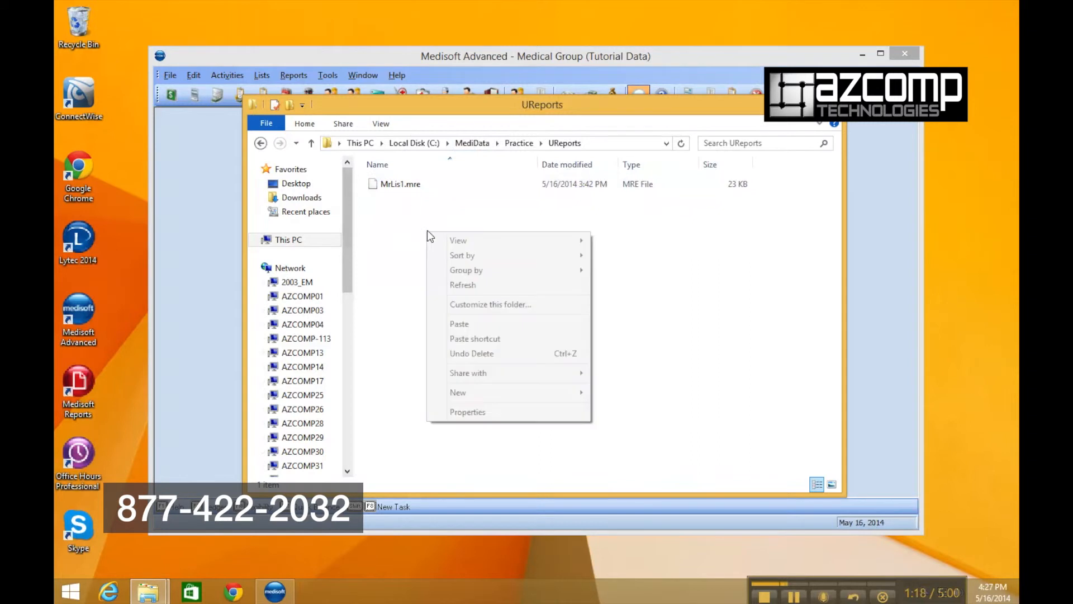
{"action": "left_click", "coordinate": [459, 324]}
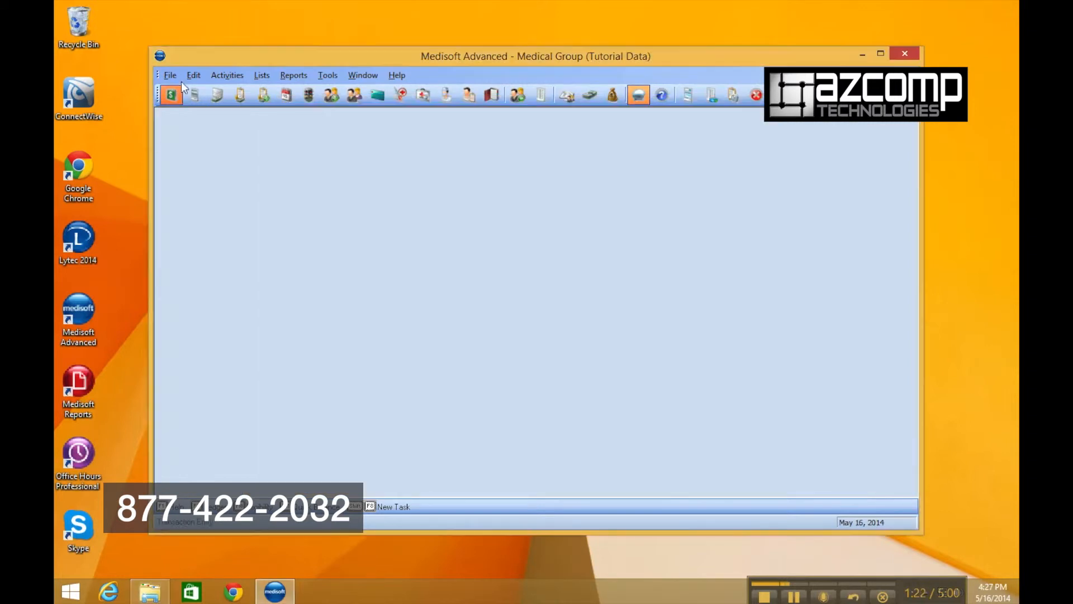
Step: Switch Medisoft to open the Practice data set instead of Tutor
{"action": "left_click", "coordinate": [170, 94]}
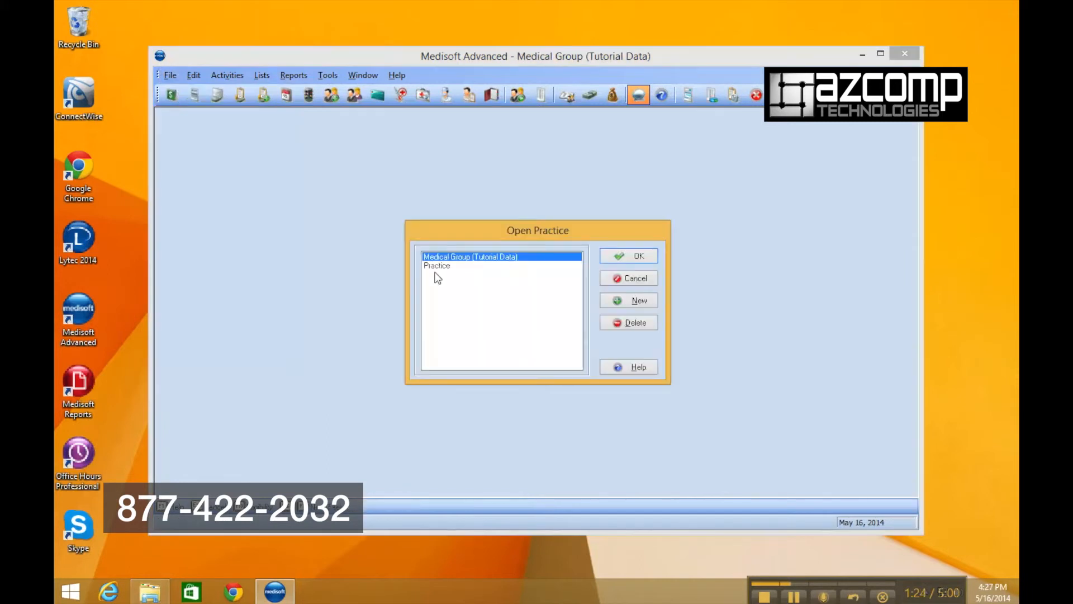
{"action": "left_click", "coordinate": [627, 256]}
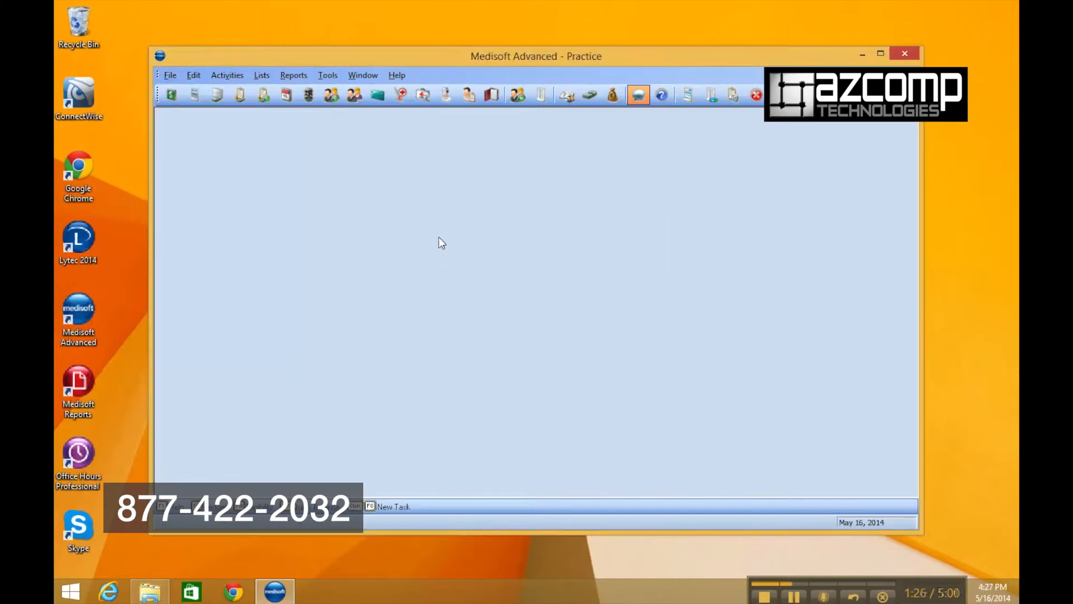
{"action": "left_click", "coordinate": [293, 76]}
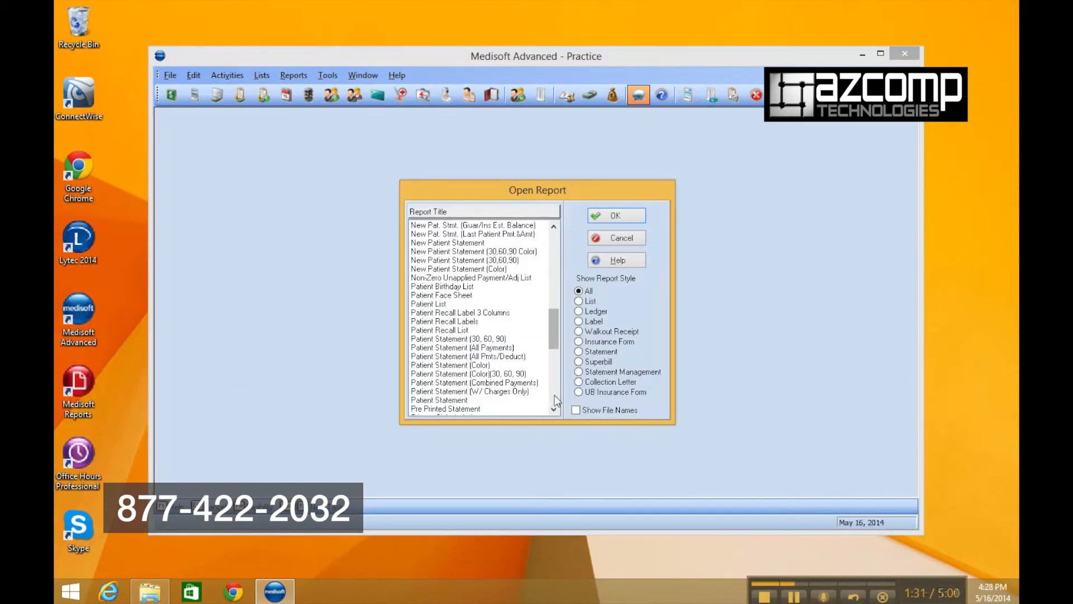
Step: Select Super Duper Custom Report in the Practice data's custom report list
{"action": "scroll", "scroll_direction": "down", "scroll_amount": 3}
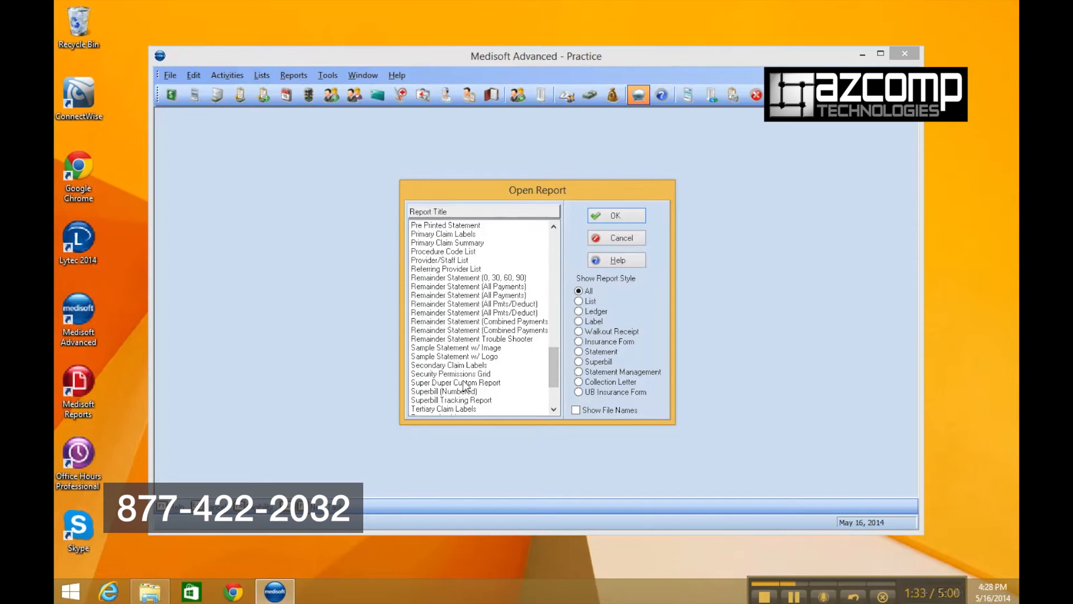
{"action": "left_click", "coordinate": [455, 382]}
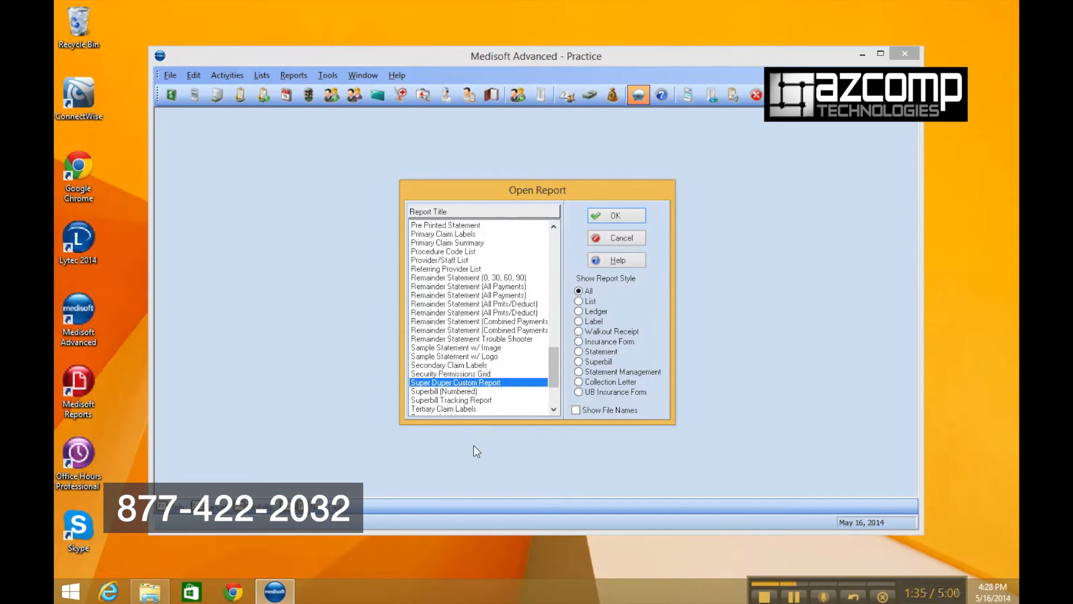